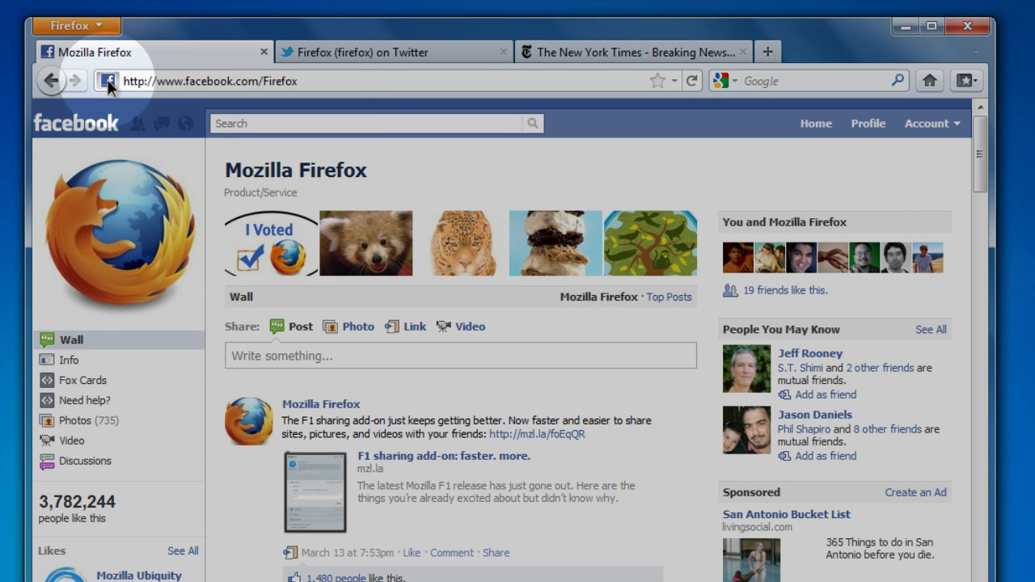
{"action": "mouse_move", "coordinate": [845, 85]}
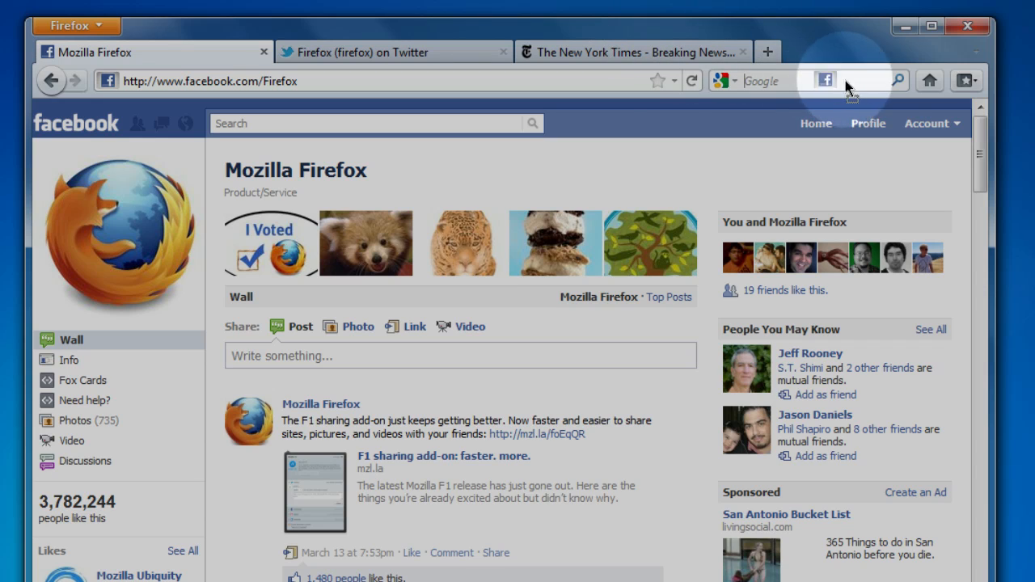
- Star the Mozilla Firefox Facebook page and confirm it in Edit This Bookmark
{"action": "left_click", "coordinate": [929, 80]}
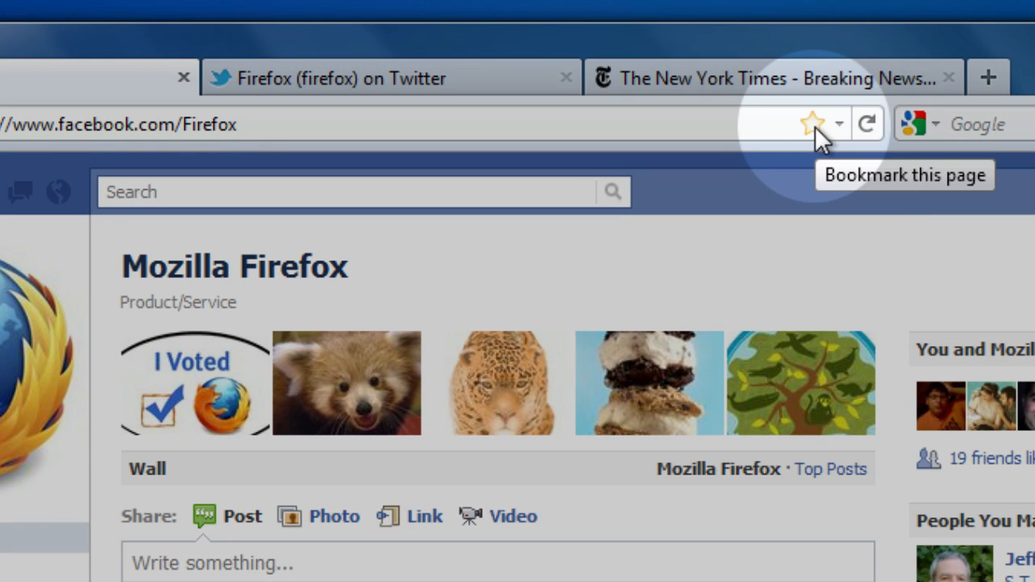
{"action": "left_click", "coordinate": [811, 124]}
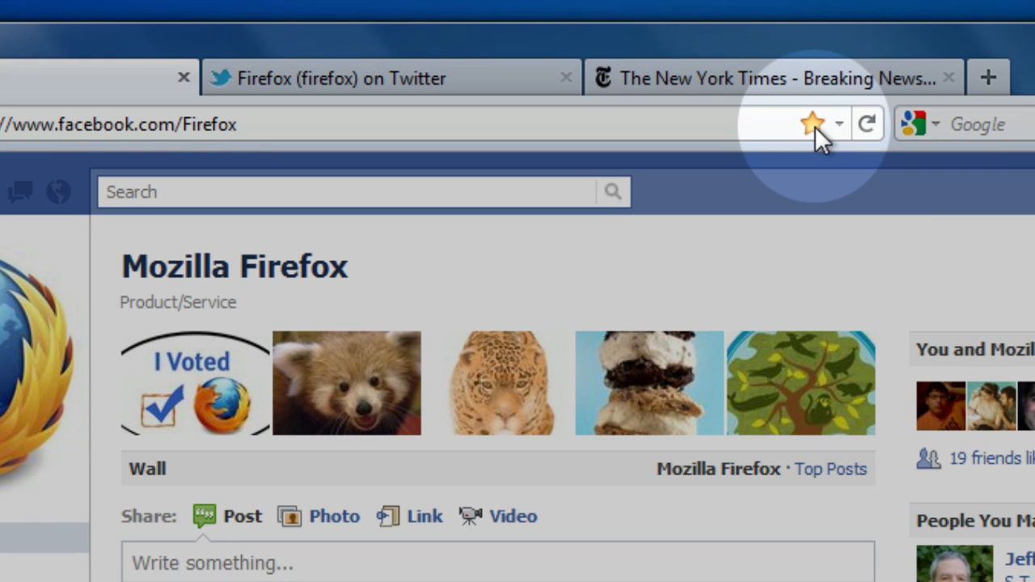
{"action": "left_click", "coordinate": [811, 124]}
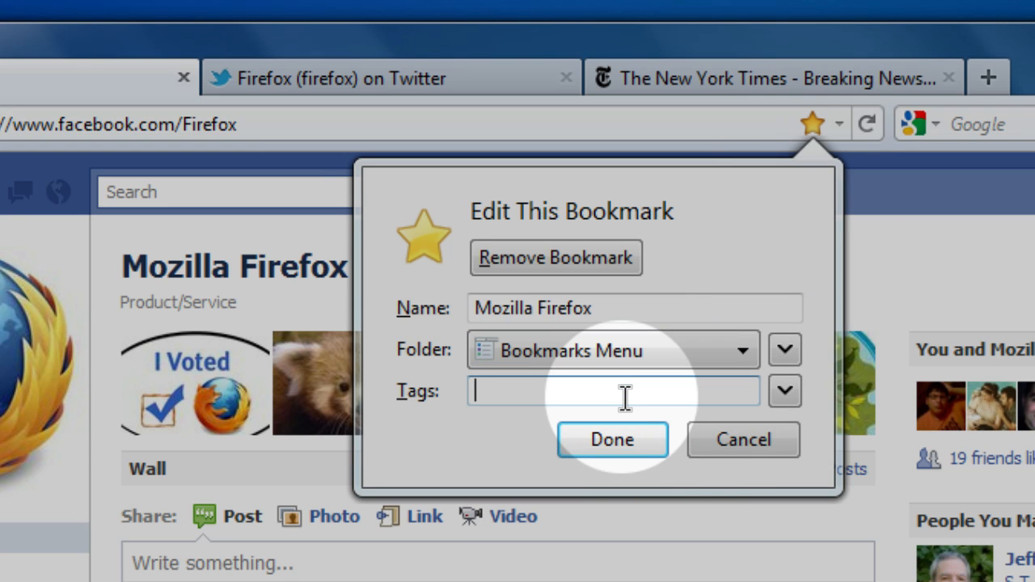
{"action": "left_click", "coordinate": [612, 439]}
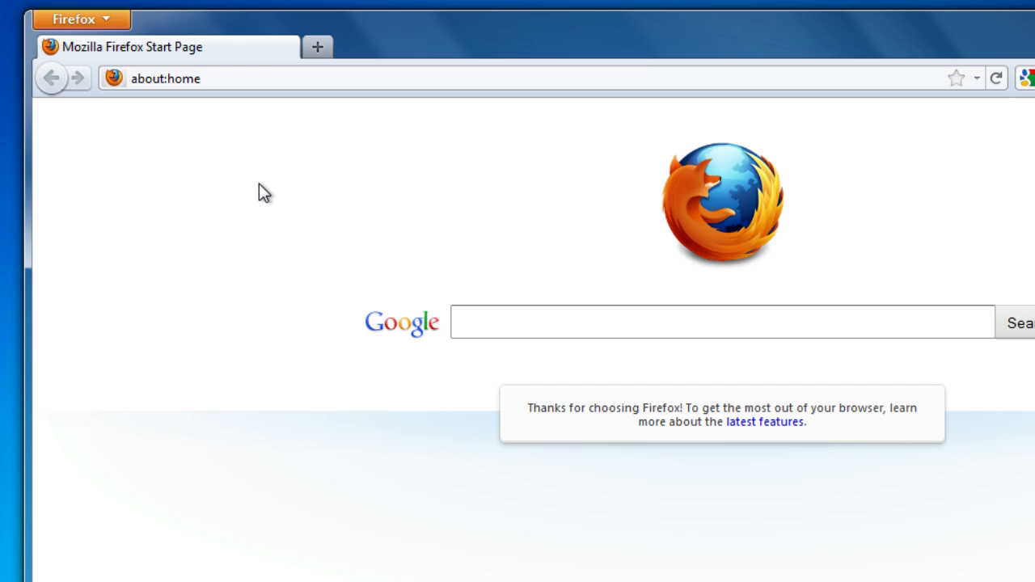
{"action": "mouse_move", "coordinate": [263, 172]}
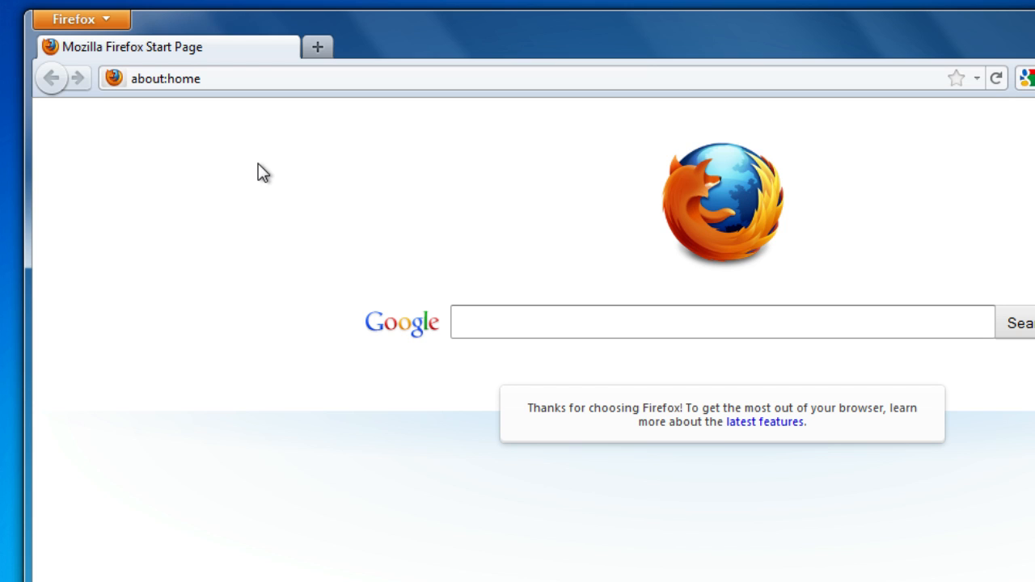
- Replace the start page address with 'awe' to show Awesome Bar suggestions
{"action": "left_click", "coordinate": [166, 78]}
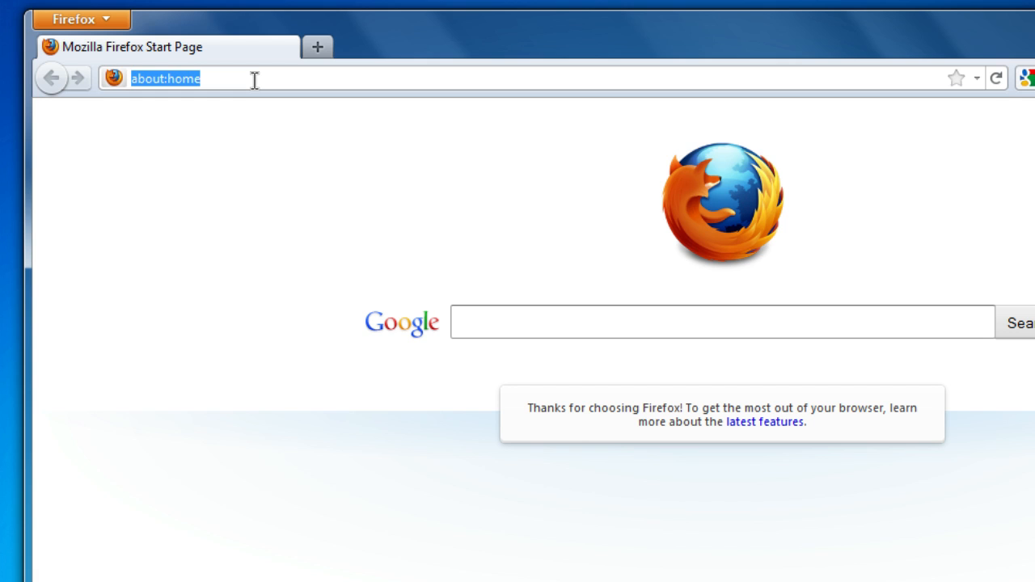
{"action": "type", "text": "awe"}
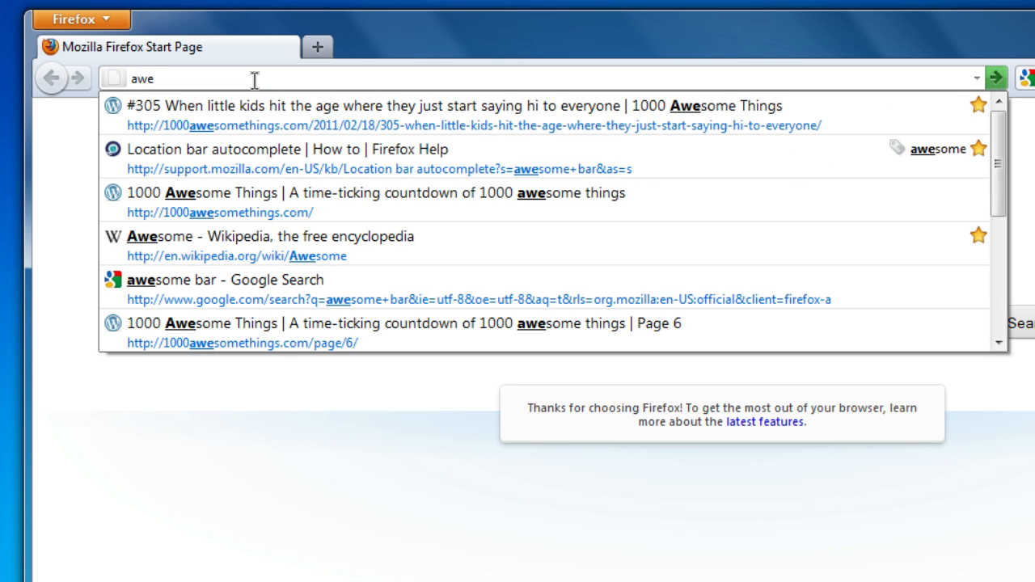
{"action": "mouse_move", "coordinate": [287, 88]}
{"action": "type", "text": "firefox cubs"}
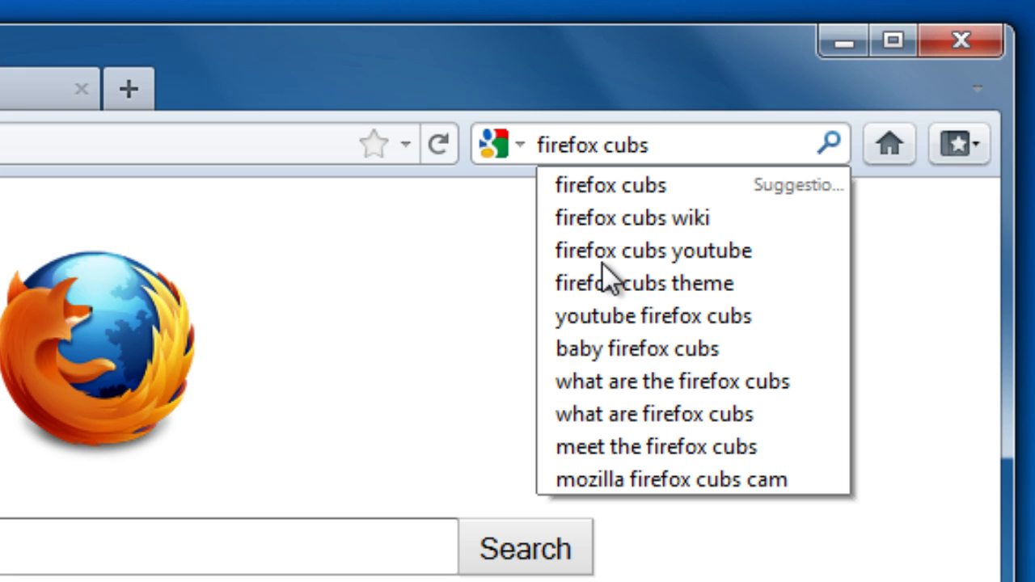
- Switch the 'firefox cubs' search to Bing and open the FirefoxLive.org result
{"action": "left_click", "coordinate": [518, 144]}
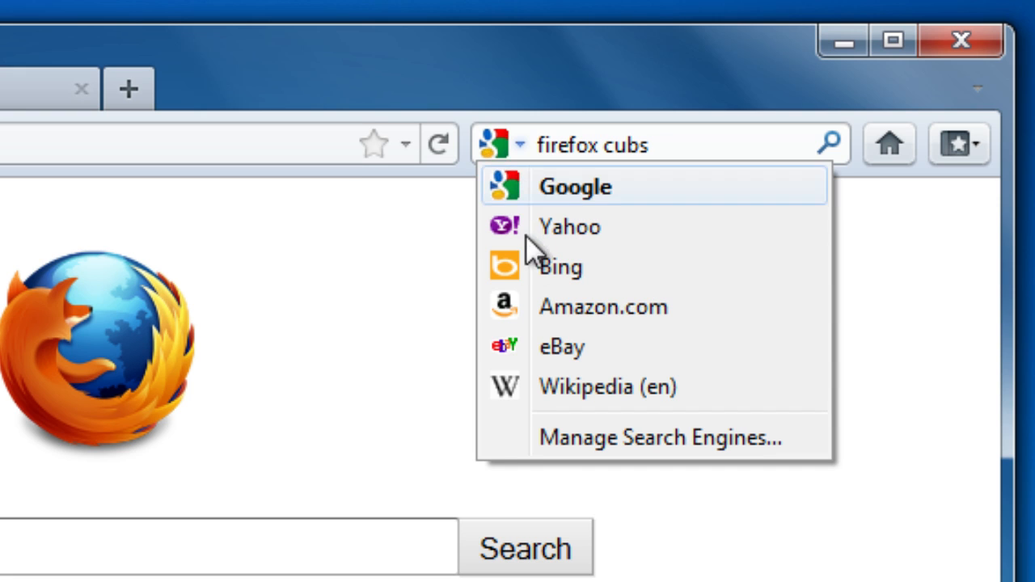
{"action": "left_click", "coordinate": [561, 267]}
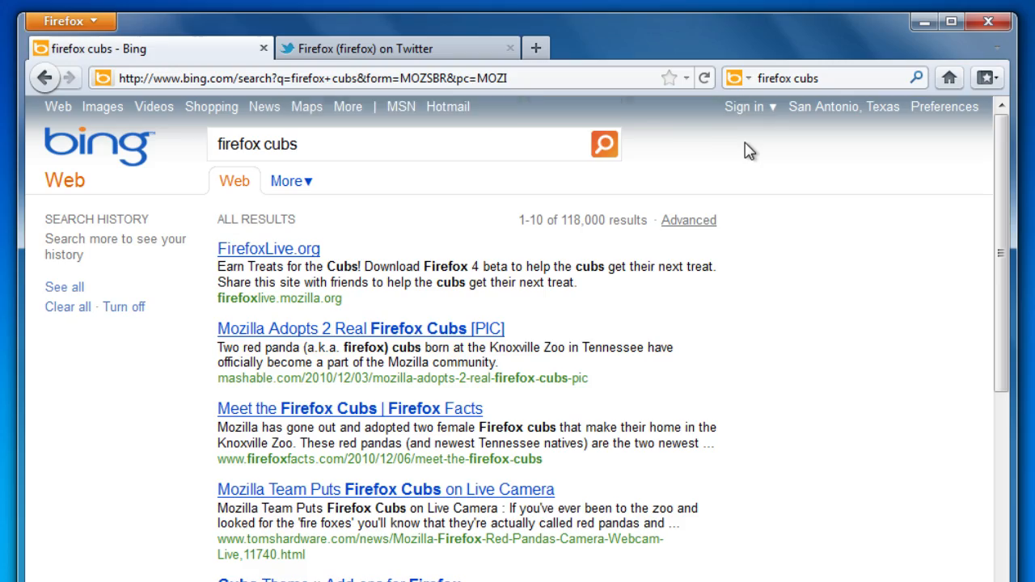
{"action": "left_click", "coordinate": [268, 248]}
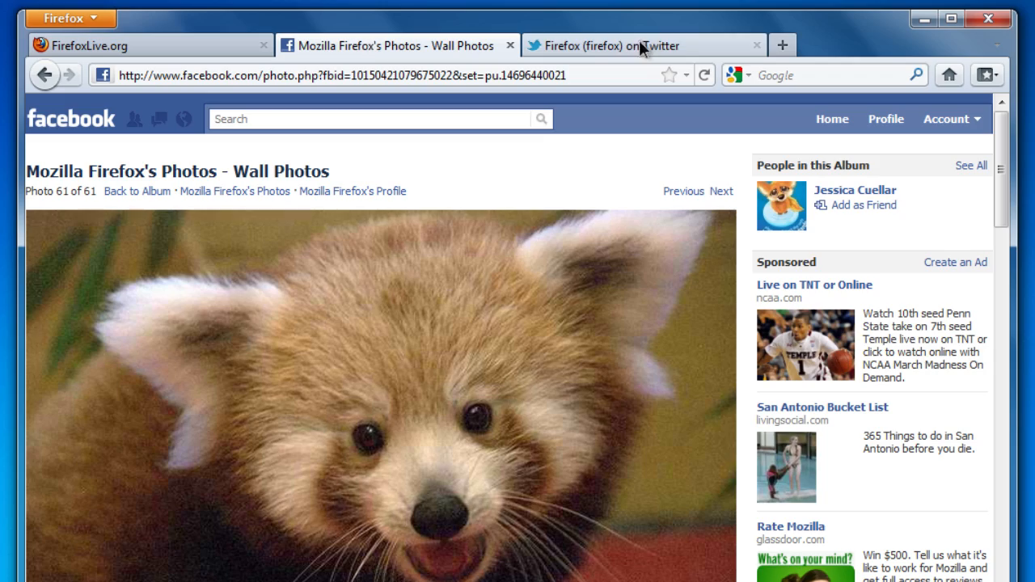
- Go to the Twitter tab, add a blank tab, and pin the Facebook tab
{"action": "left_click", "coordinate": [643, 45]}
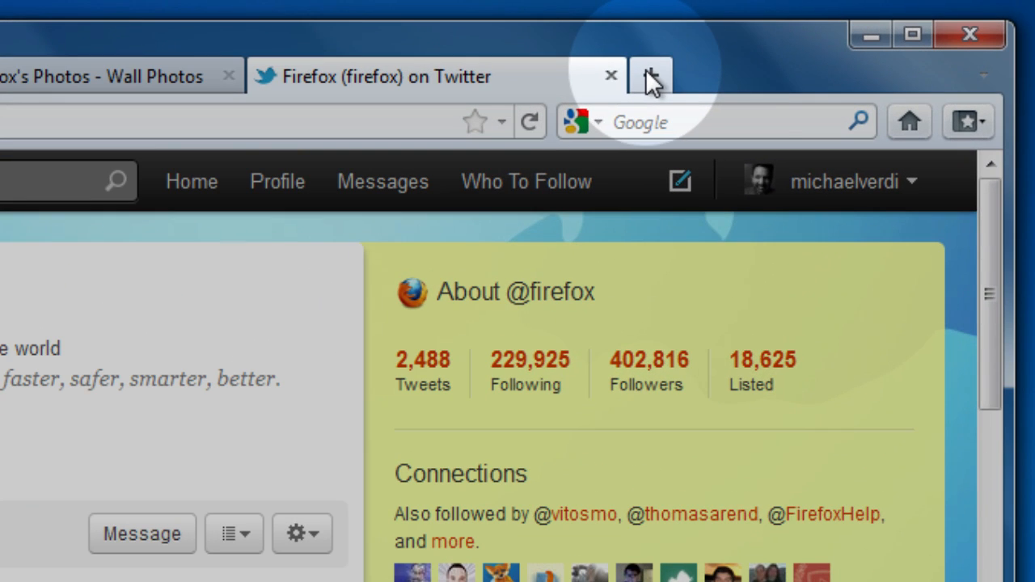
{"action": "left_click", "coordinate": [651, 75]}
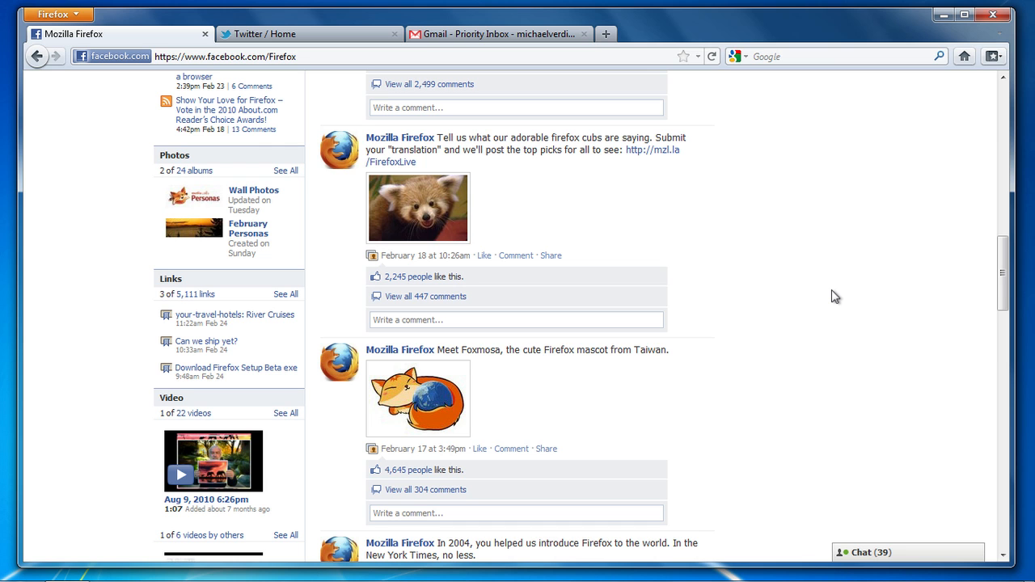
{"action": "mouse_move", "coordinate": [109, 6]}
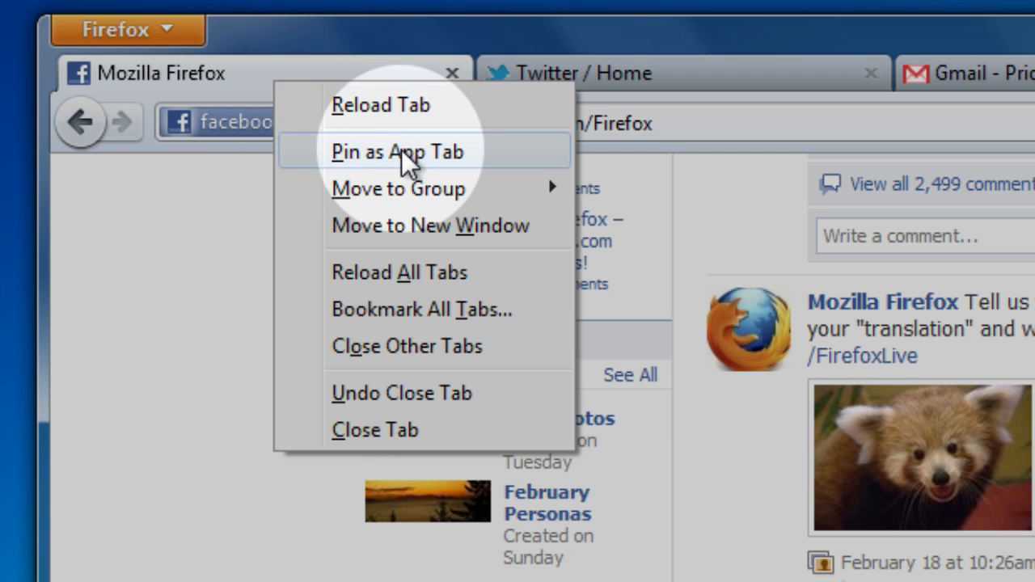
{"action": "left_click", "coordinate": [397, 152]}
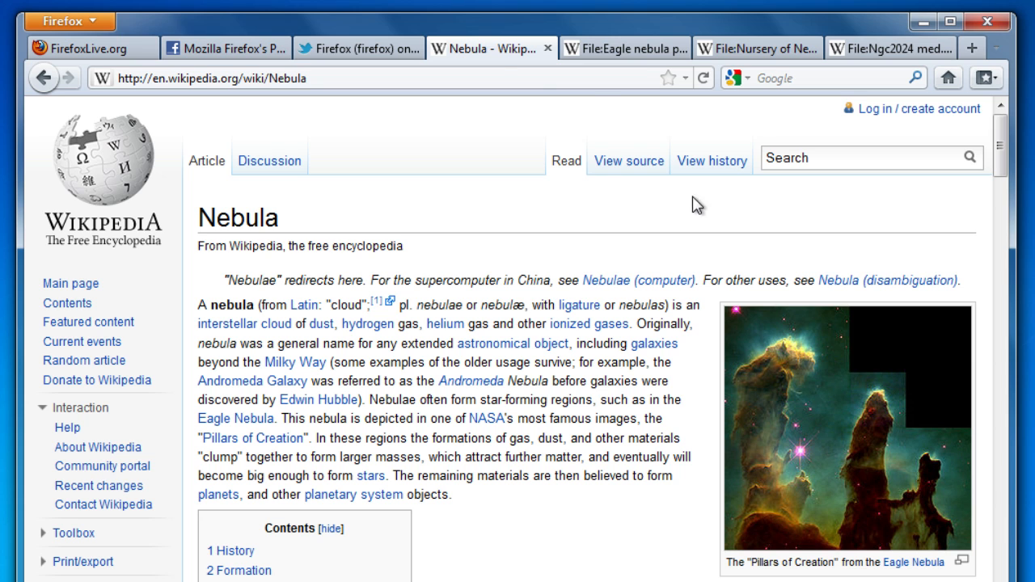
{"action": "mouse_move", "coordinate": [486, 123]}
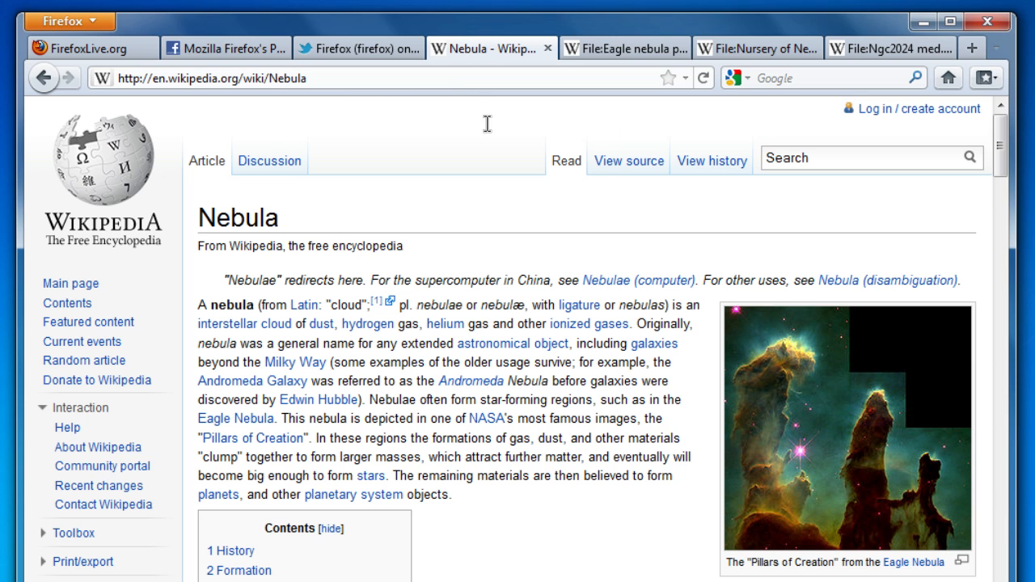
{"action": "mouse_move", "coordinate": [881, 123]}
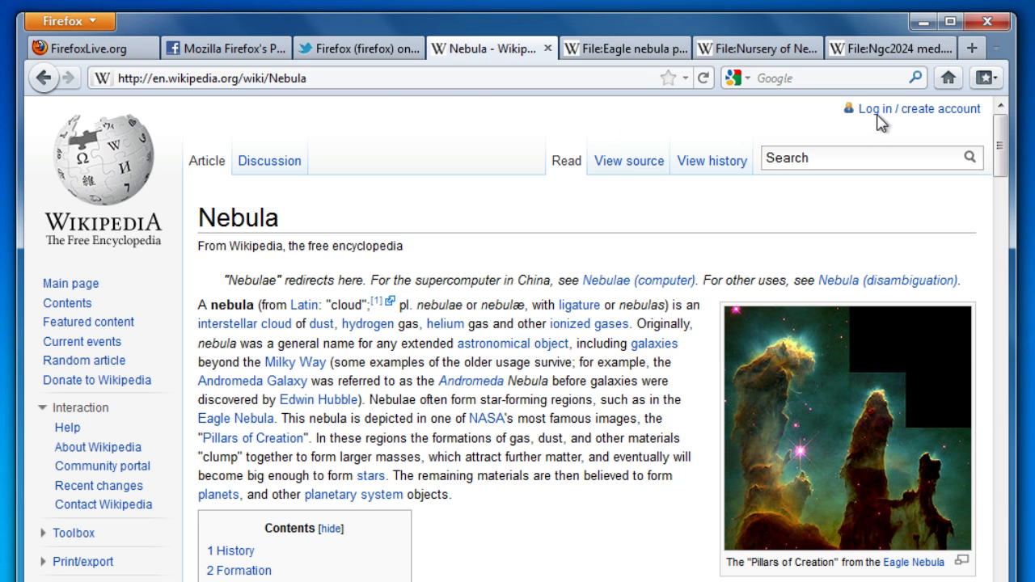
- Revisit the Eagle nebula pillars image page, then reopen the Panorama tab groups overview
{"action": "left_click", "coordinate": [999, 53]}
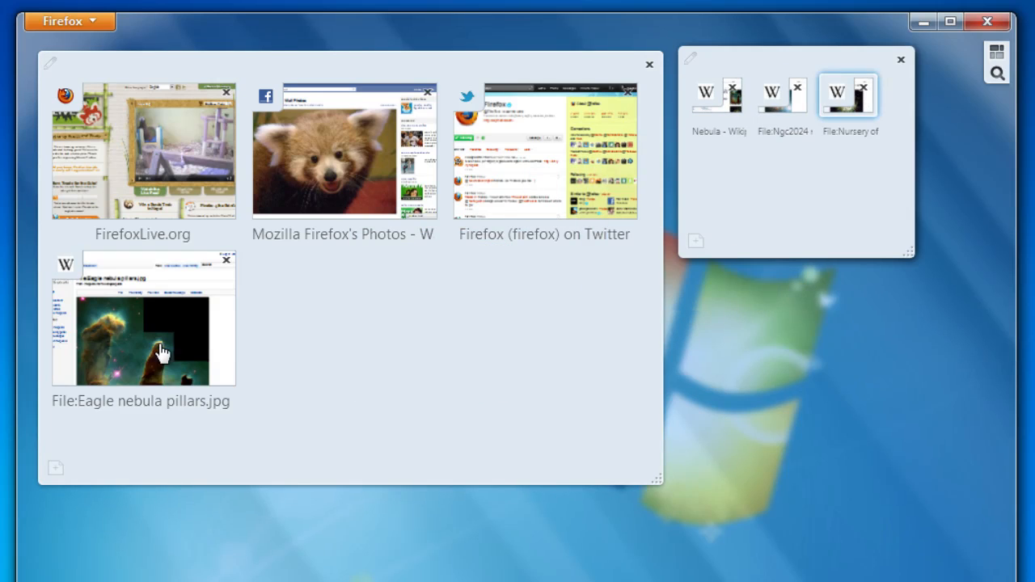
{"action": "left_click", "coordinate": [143, 317]}
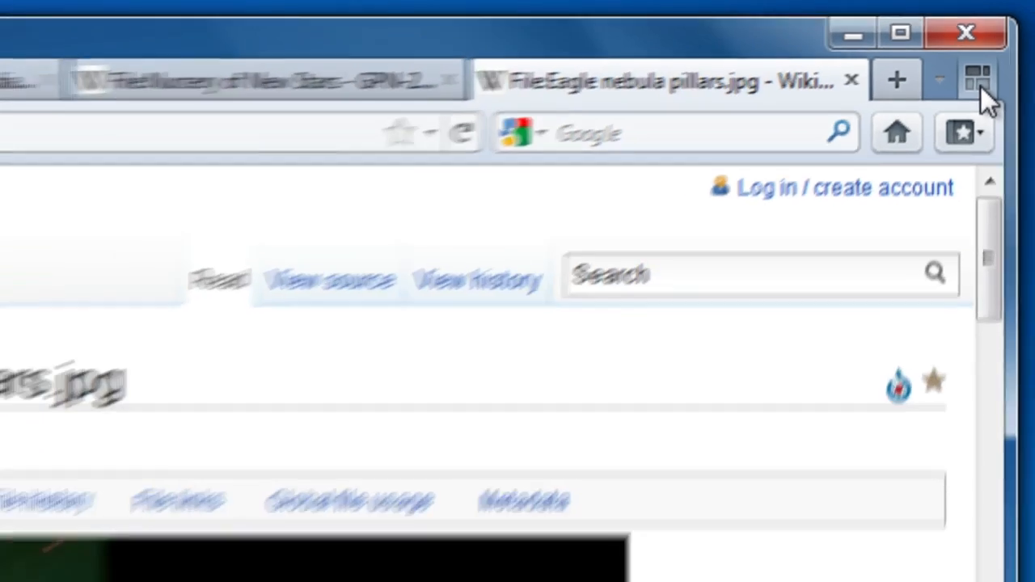
{"action": "left_click", "coordinate": [976, 79]}
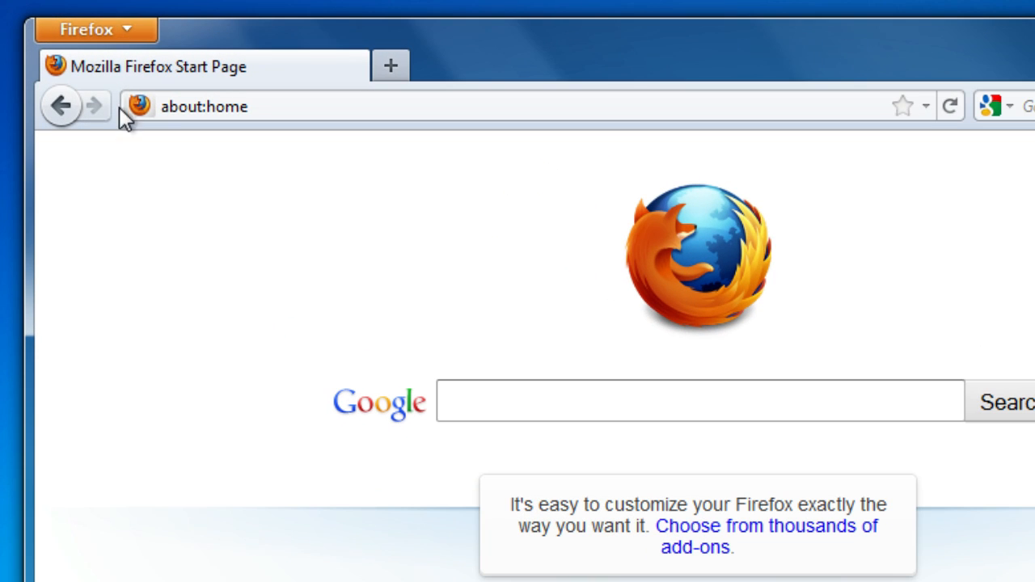
{"action": "left_click", "coordinate": [86, 28]}
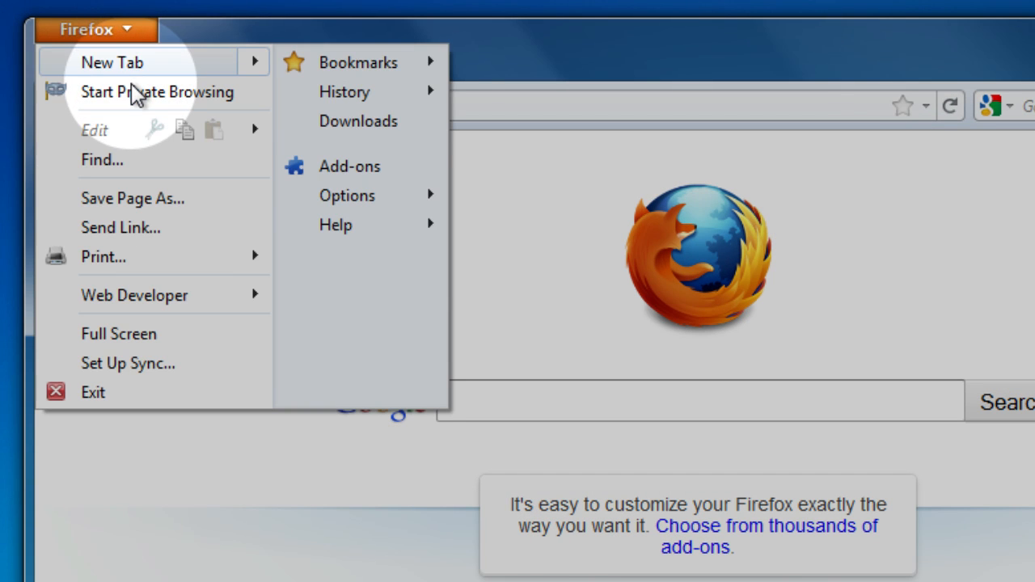
{"action": "left_click", "coordinate": [157, 91]}
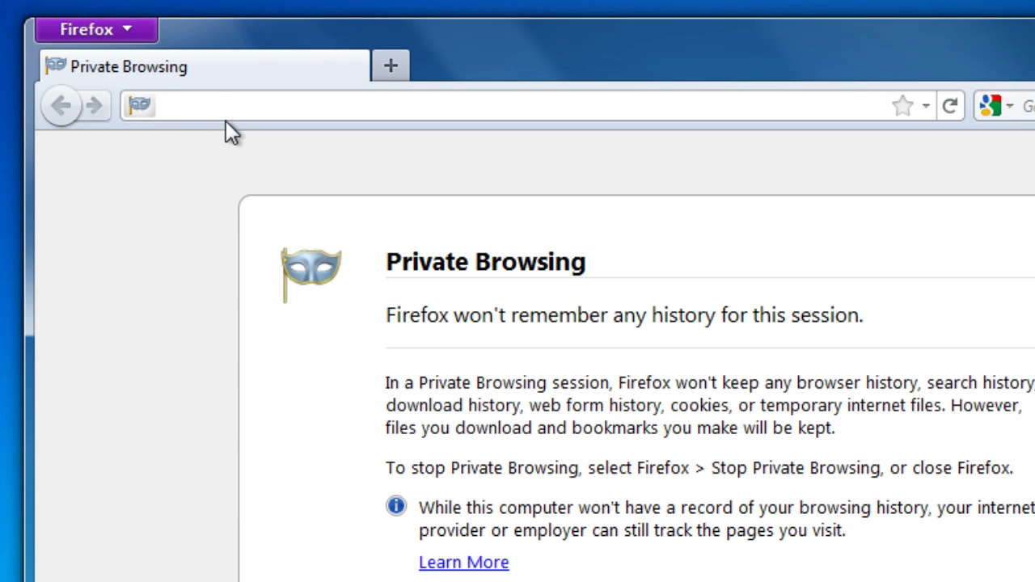
{"action": "type", "text": "eb"}
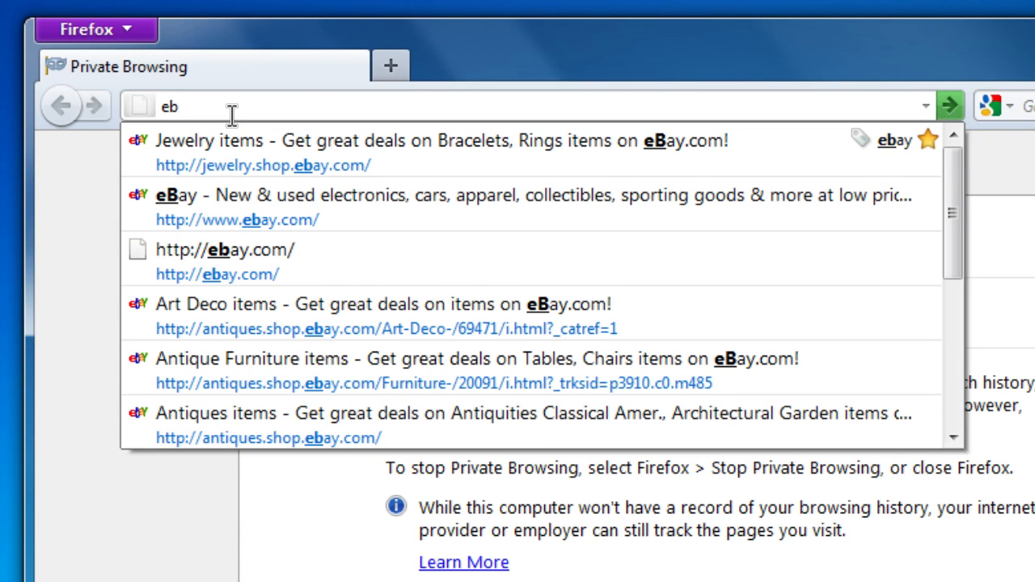
{"action": "left_click", "coordinate": [441, 140]}
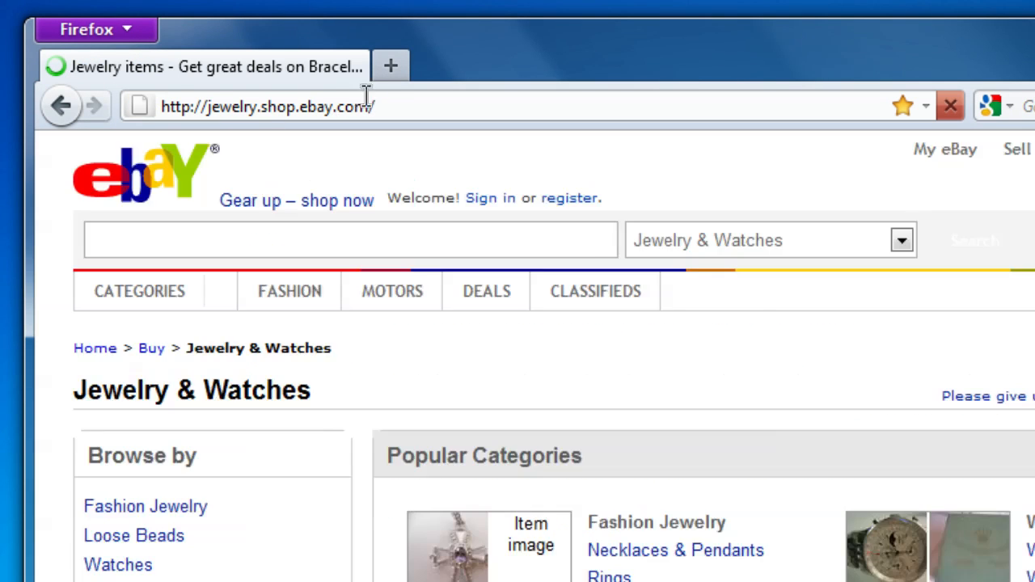
{"action": "left_click", "coordinate": [391, 65]}
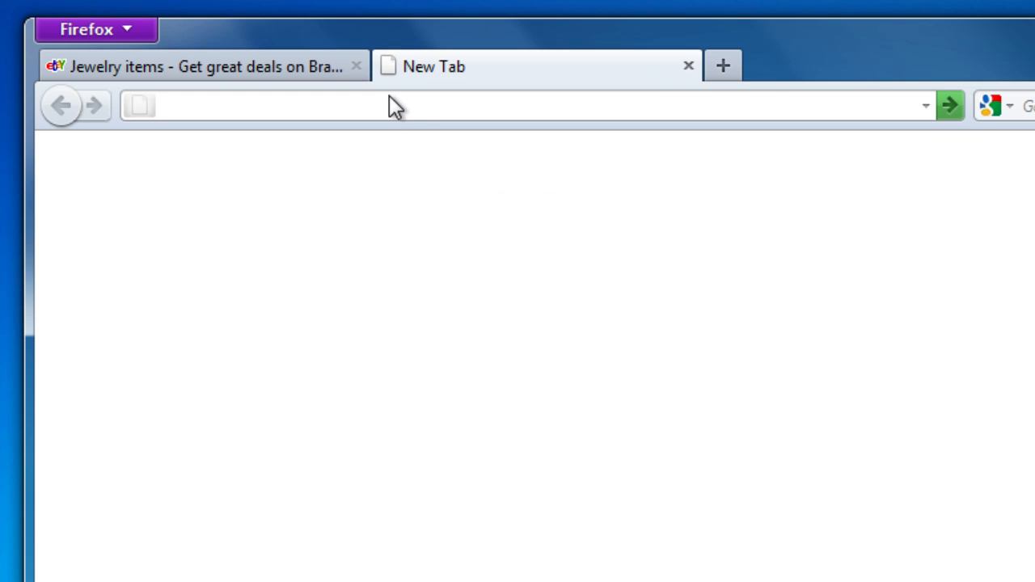
{"action": "type", "text": "https://www.paypal.com/"}
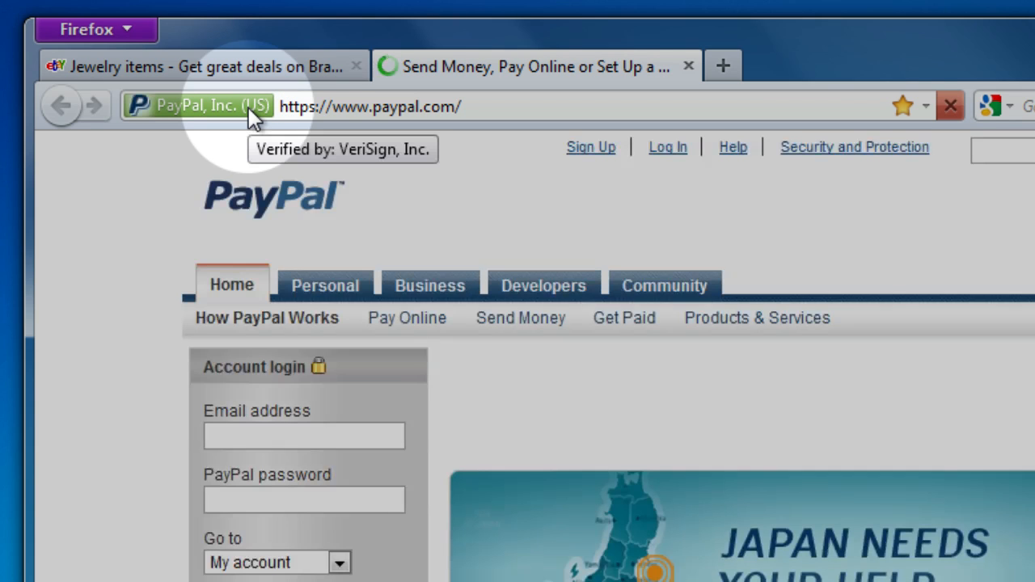
- Check PayPal's site identity badge showing verification as PayPal, Inc. (US)
{"action": "left_click", "coordinate": [202, 106]}
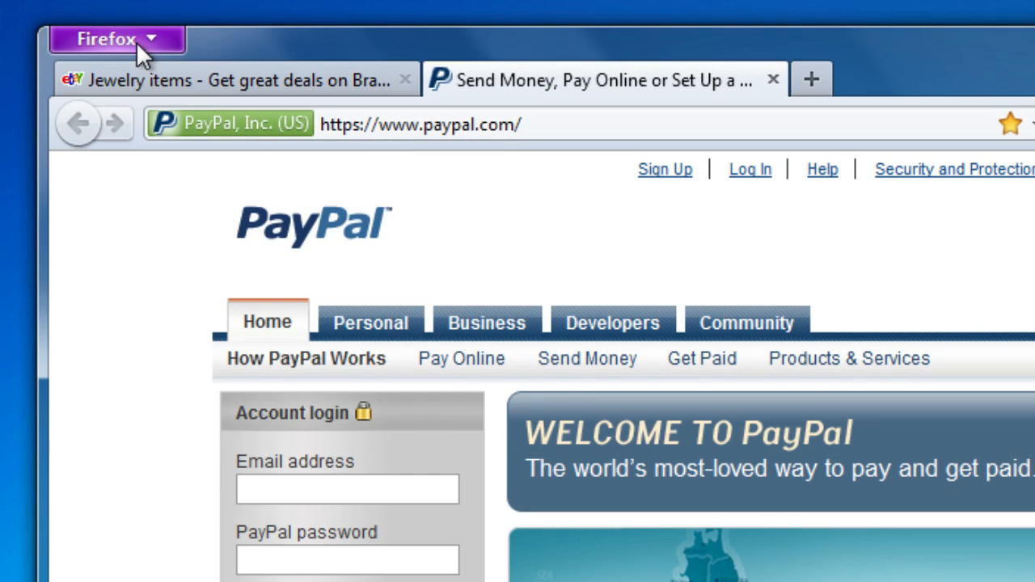
- Open Firefox Options and show the Advanced panel's General tab
{"action": "left_click", "coordinate": [116, 38]}
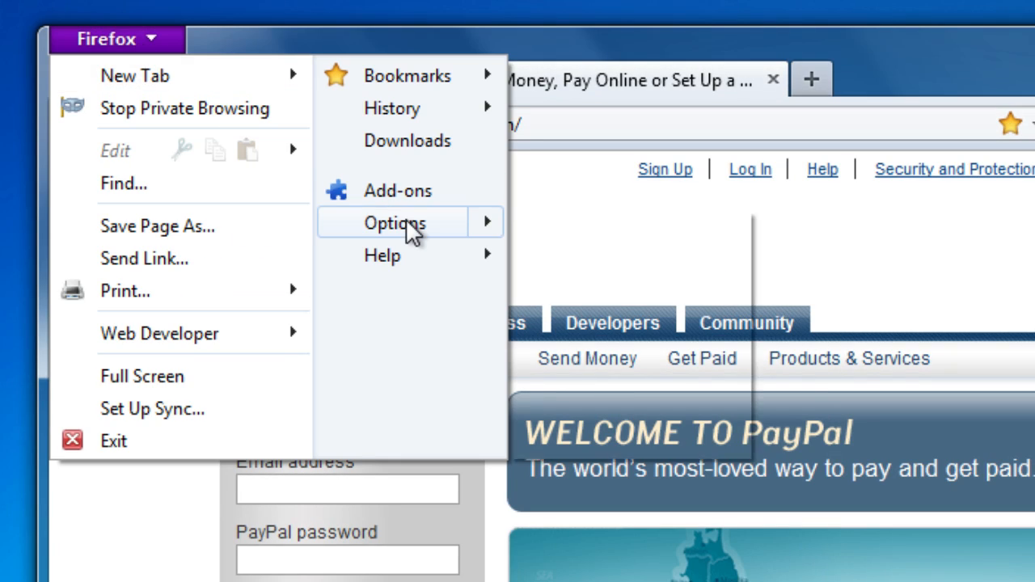
{"action": "left_click", "coordinate": [395, 222]}
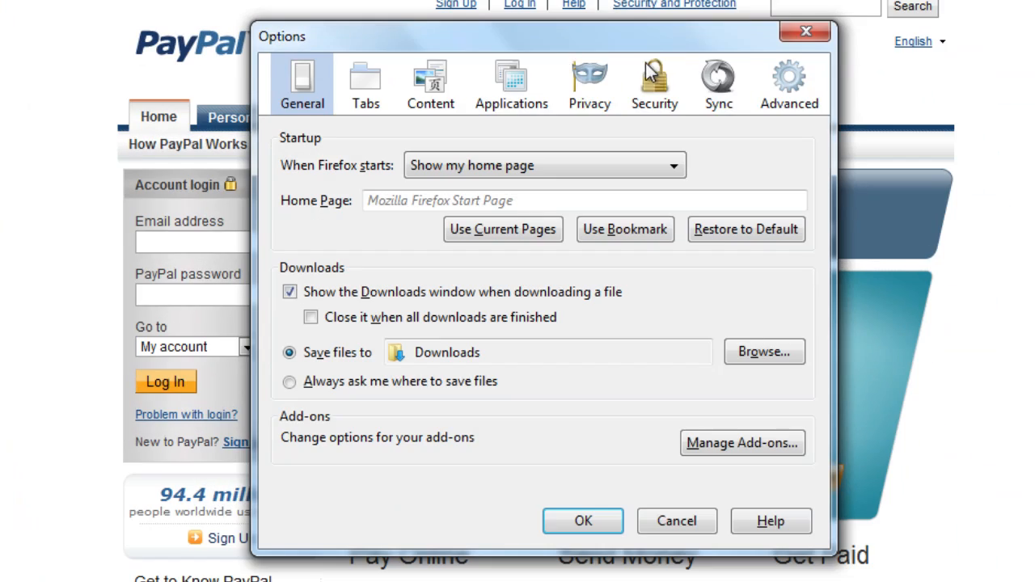
{"action": "left_click", "coordinate": [788, 80]}
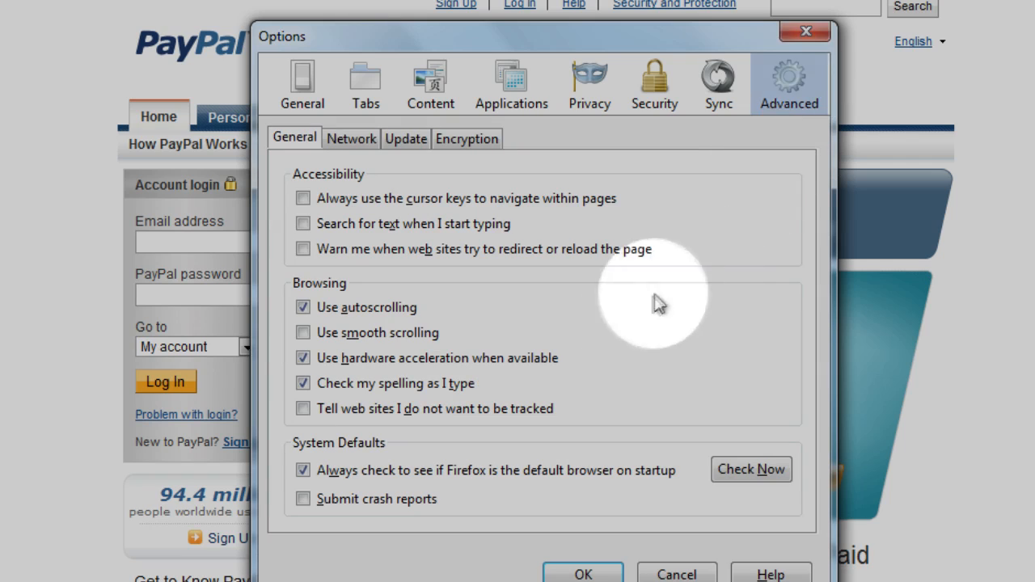
{"action": "left_click", "coordinate": [302, 409]}
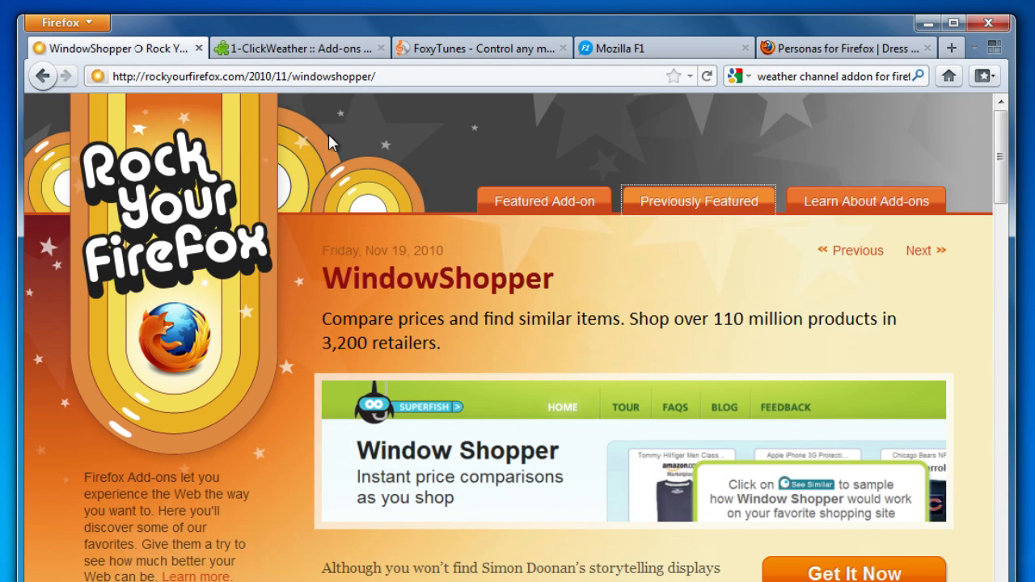
- Browse the 1-ClickWeather, Mozilla F1 and Personas tabs, then view the Yoono featured add-on
{"action": "left_click", "coordinate": [291, 48]}
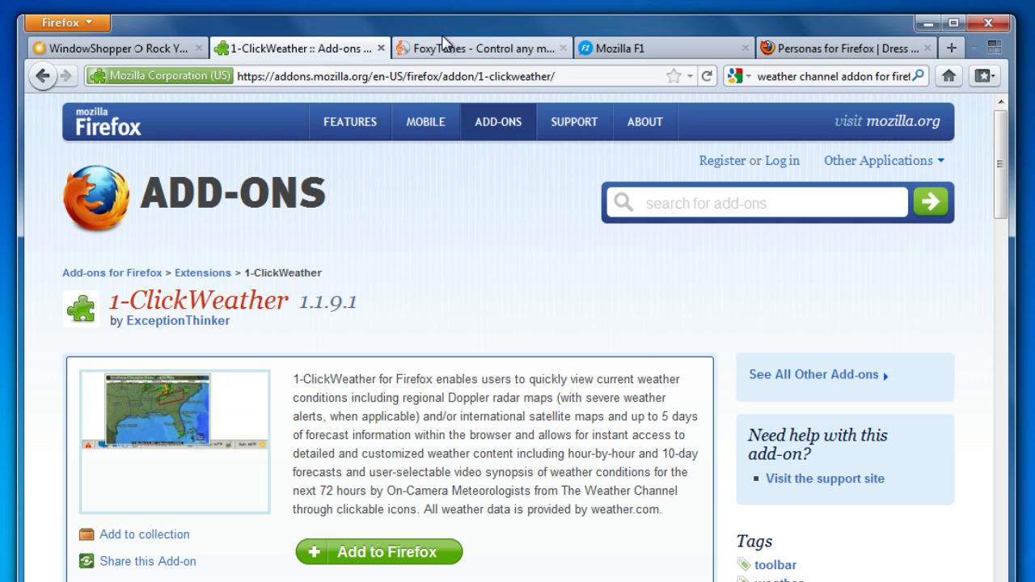
{"action": "left_click", "coordinate": [654, 48]}
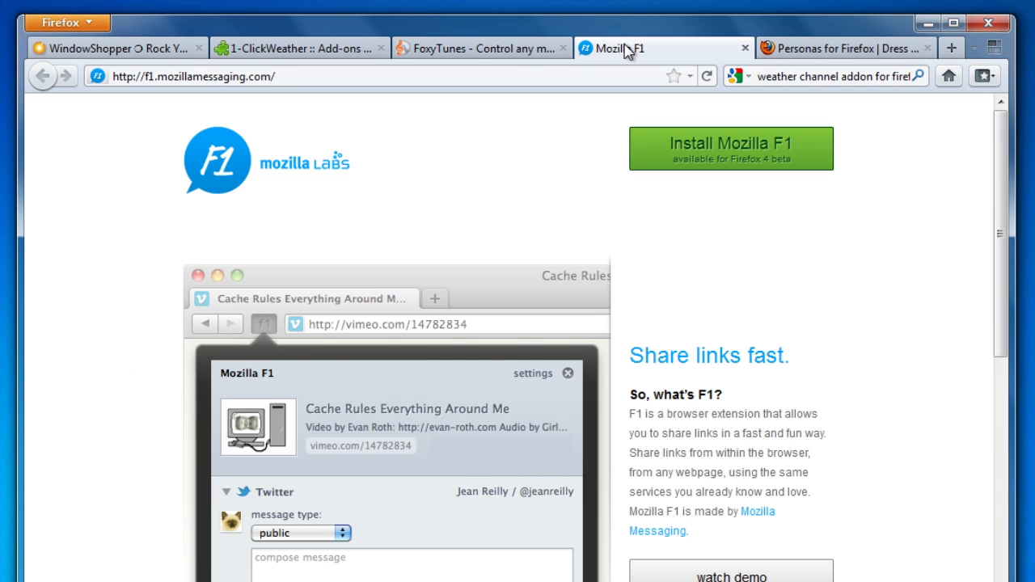
{"action": "left_click", "coordinate": [845, 48]}
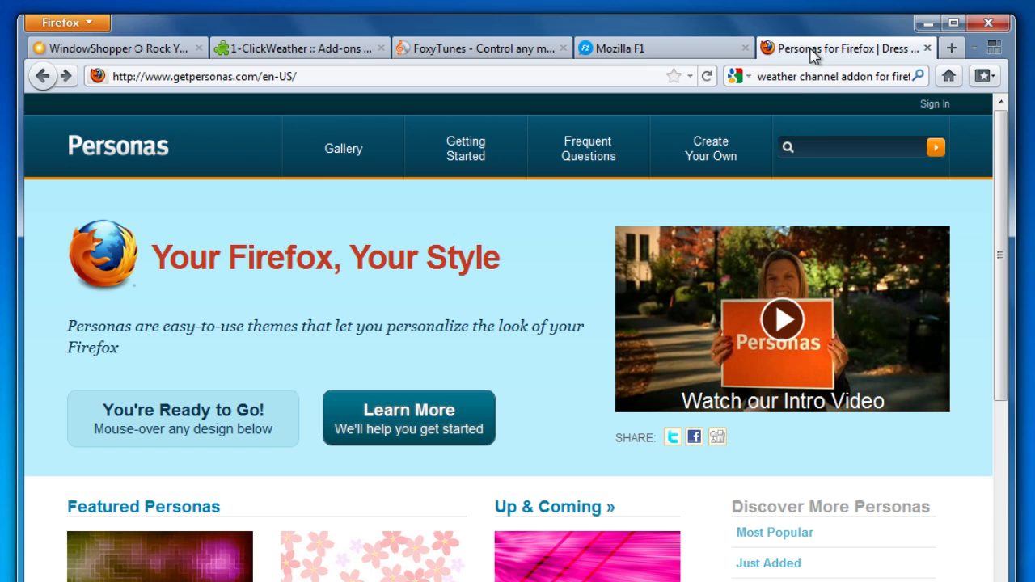
{"action": "mouse_move", "coordinate": [586, 556]}
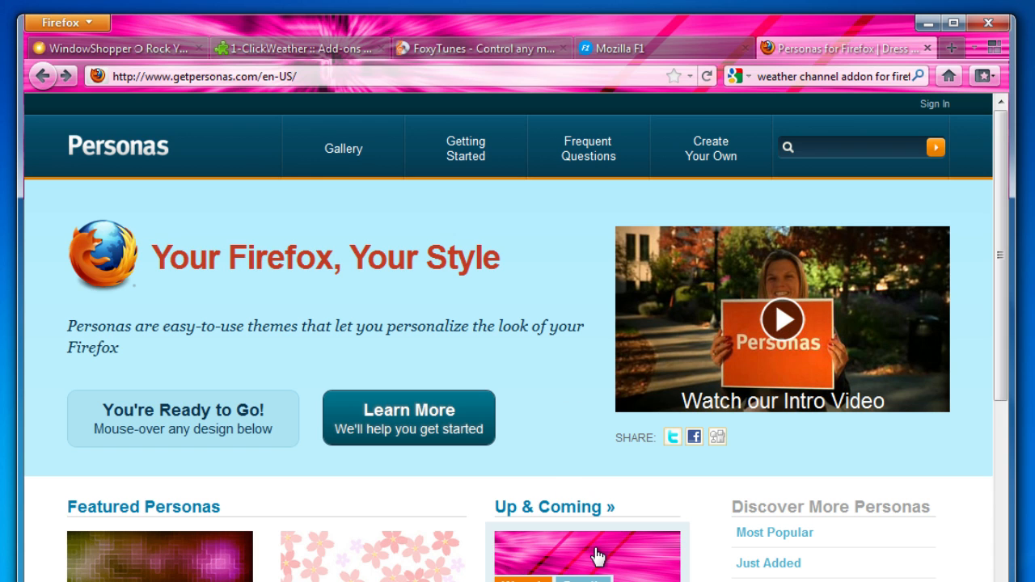
{"action": "mouse_move", "coordinate": [422, 560]}
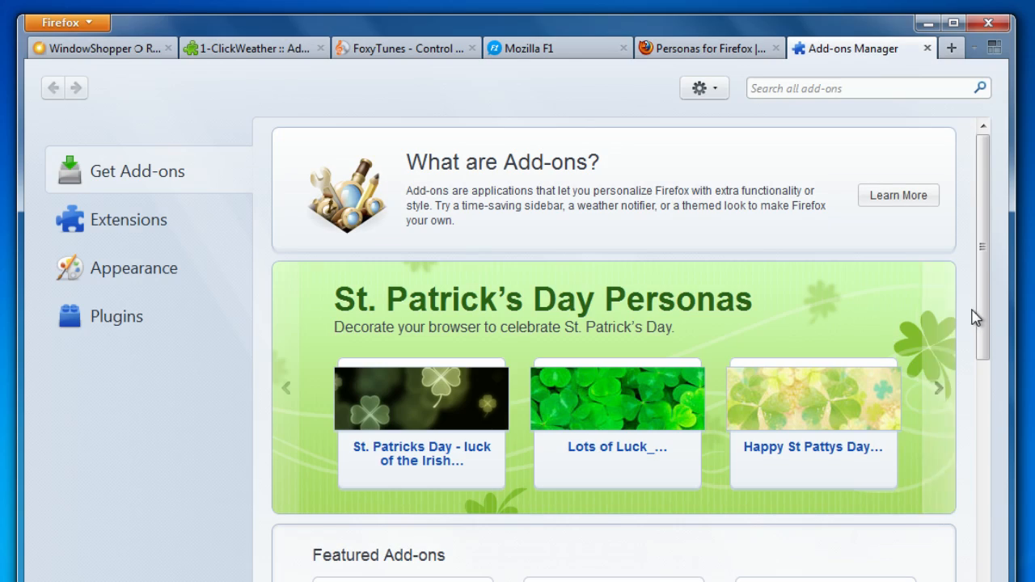
{"action": "scroll", "scroll_direction": "down", "scroll_amount": 3}
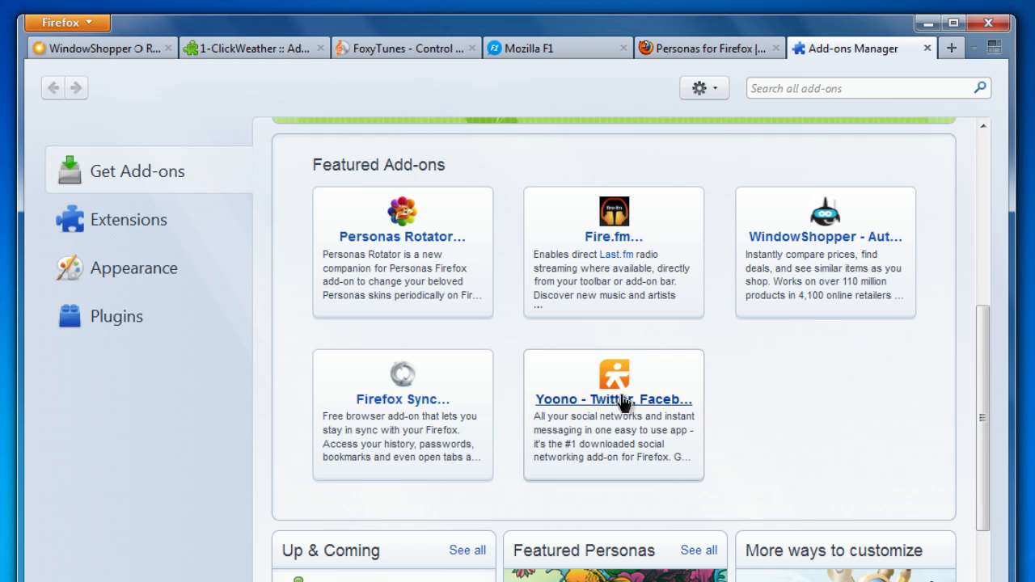
{"action": "left_click", "coordinate": [613, 398]}
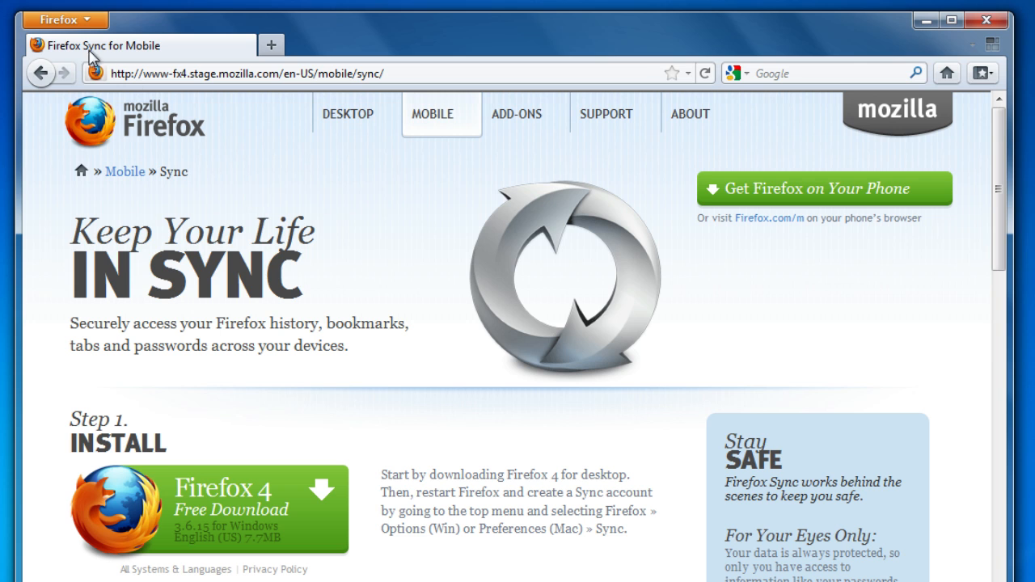
- Launch Set Up Sync... from the Firefox menu
{"action": "left_click", "coordinate": [55, 19]}
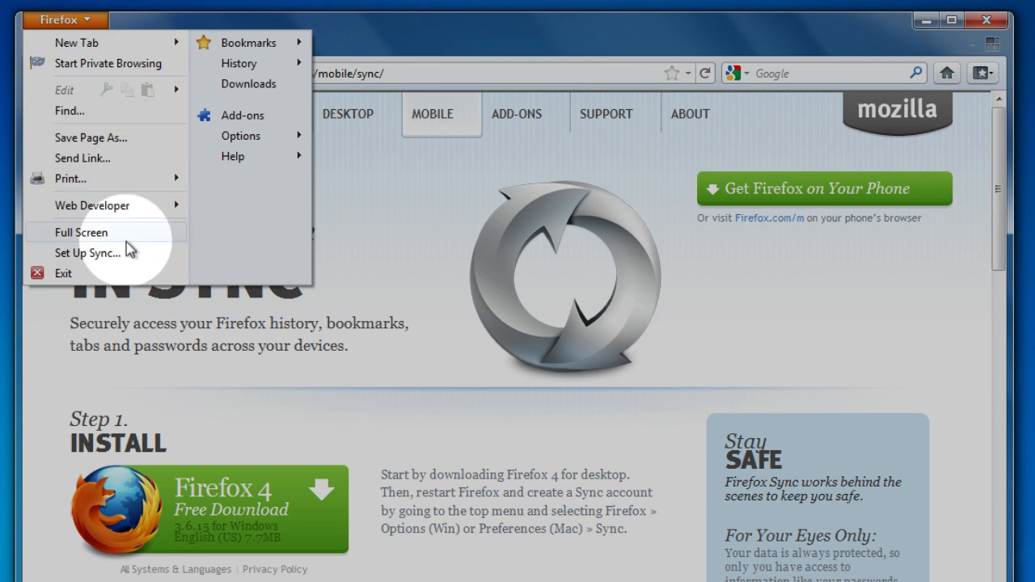
{"action": "left_click", "coordinate": [87, 252]}
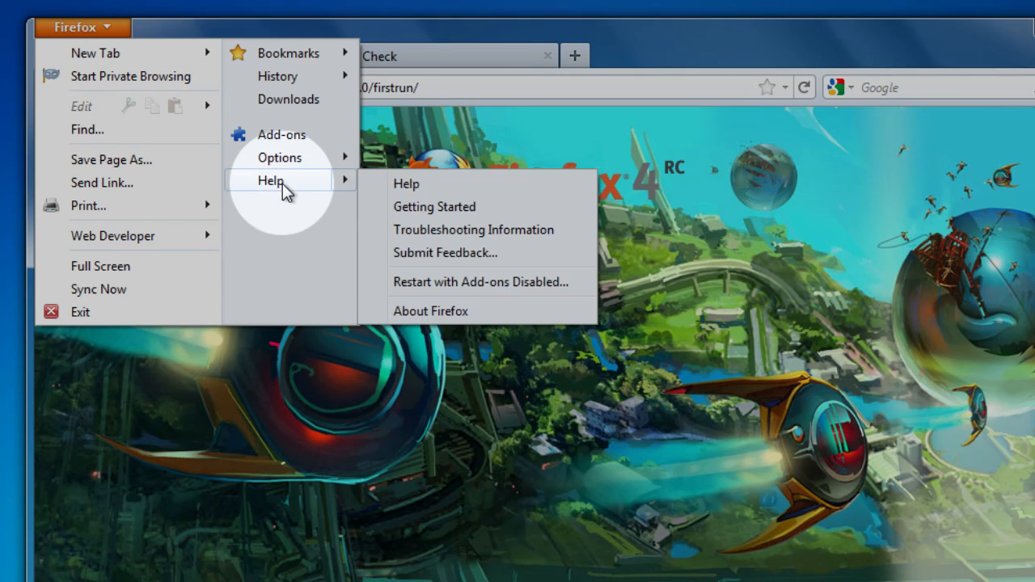
- Open the Help commands from the Firefox menu button on the welcome page
{"action": "left_click", "coordinate": [430, 311]}
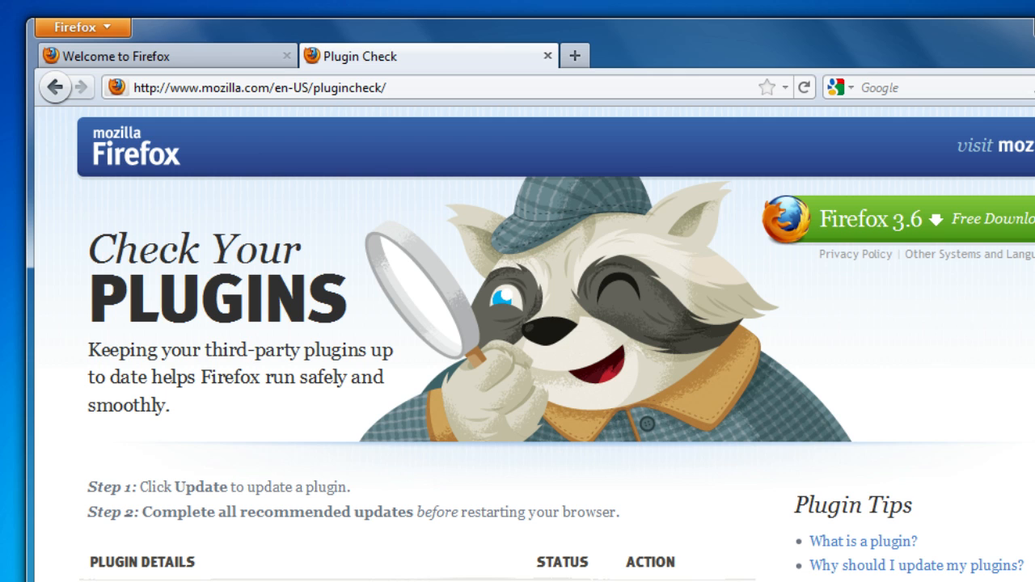
- Scroll down Plugin Check to see QuickTime, Silverlight and Shockwave Flash marked Up to Date
{"action": "scroll", "scroll_direction": "down", "scroll_amount": 3}
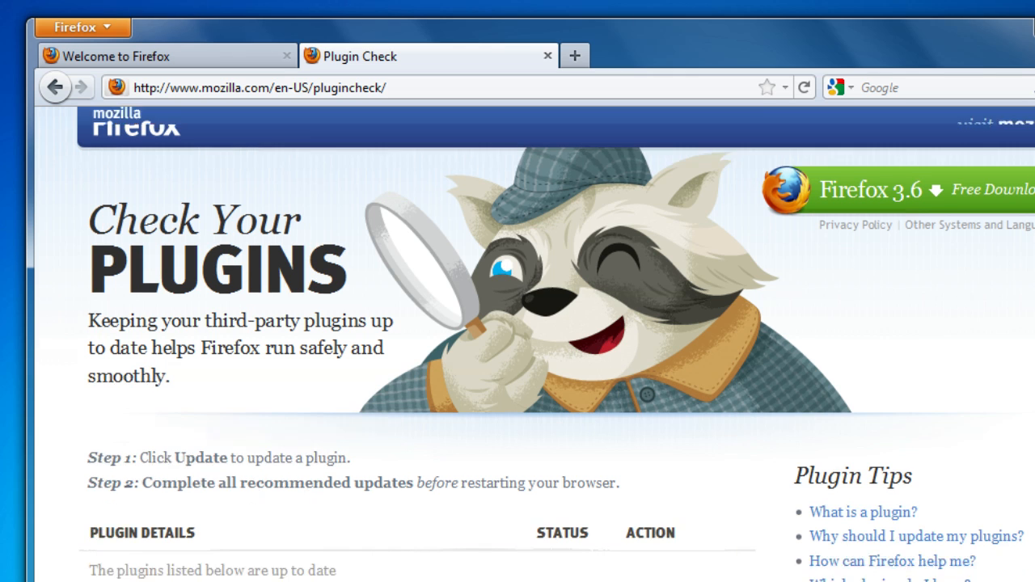
{"action": "scroll", "scroll_direction": "down", "scroll_amount": 3}
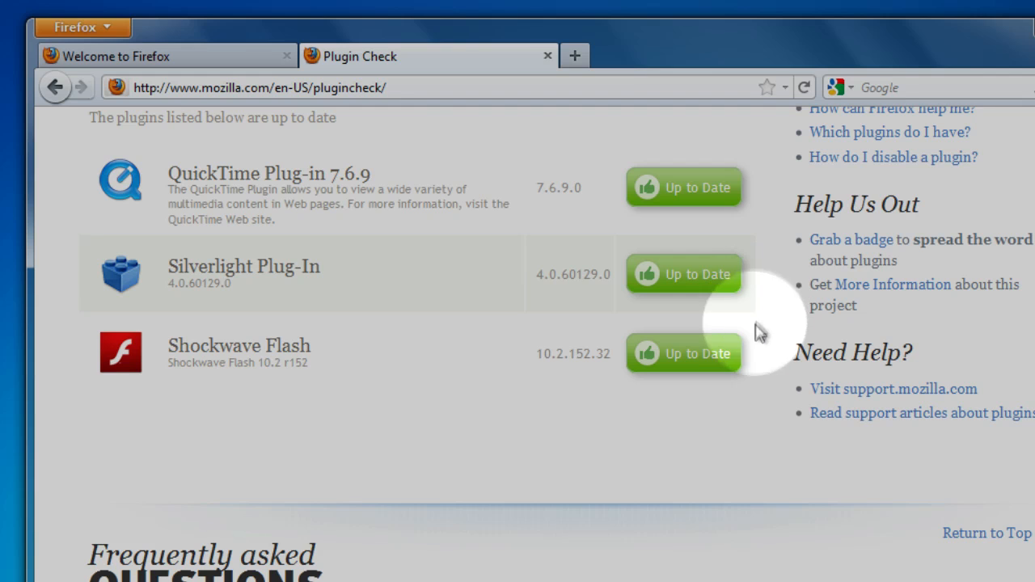
{"action": "mouse_move", "coordinate": [759, 370]}
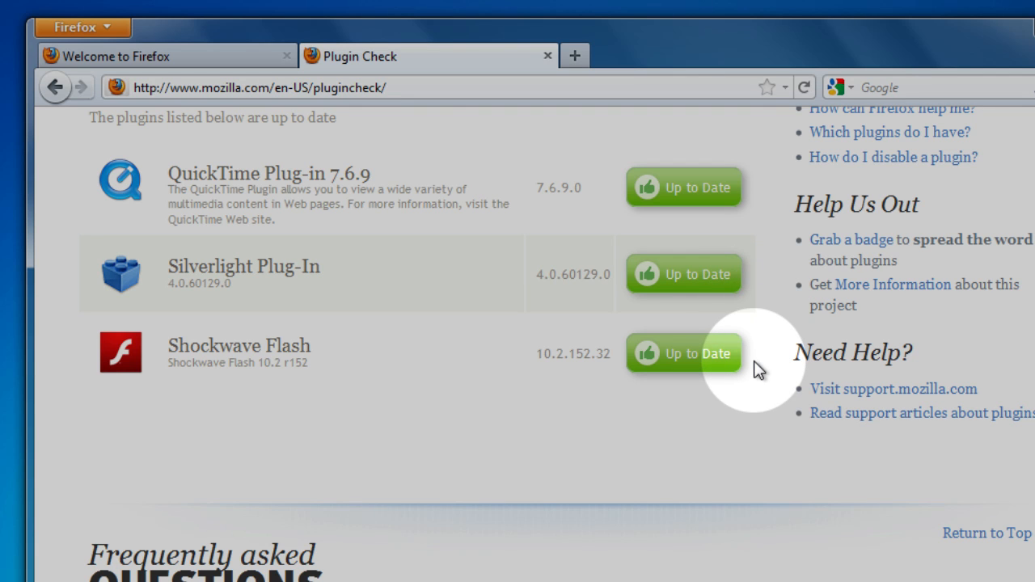